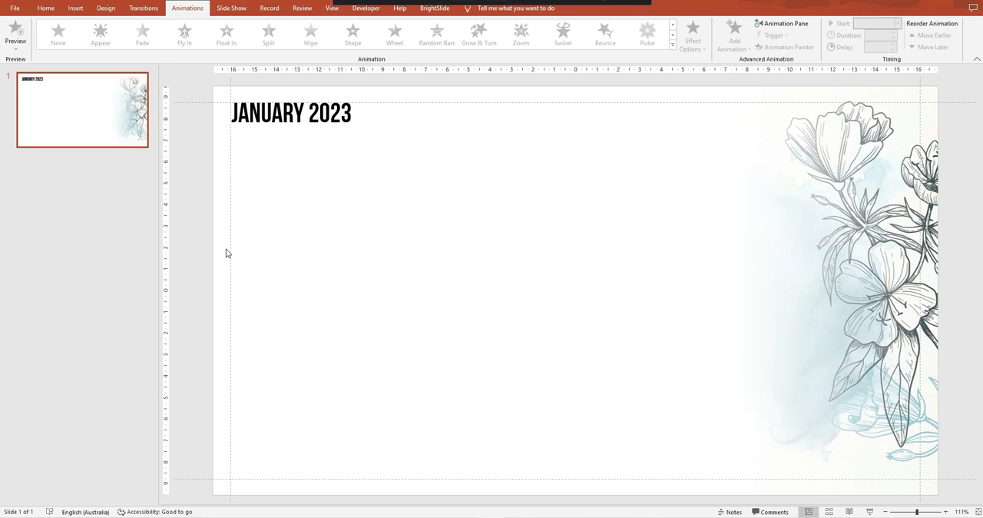
{"action": "mouse_move", "coordinate": [276, 215]}
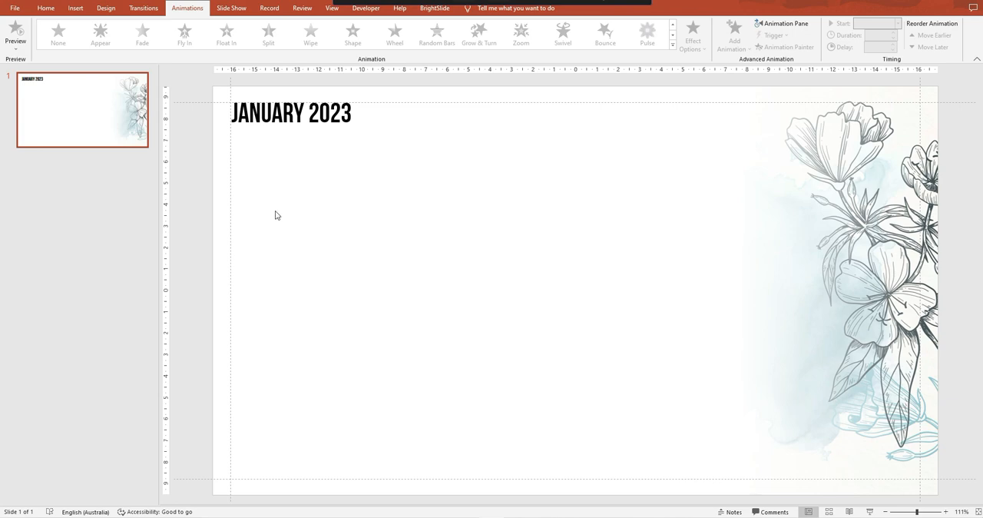
{"action": "mouse_move", "coordinate": [166, 175]}
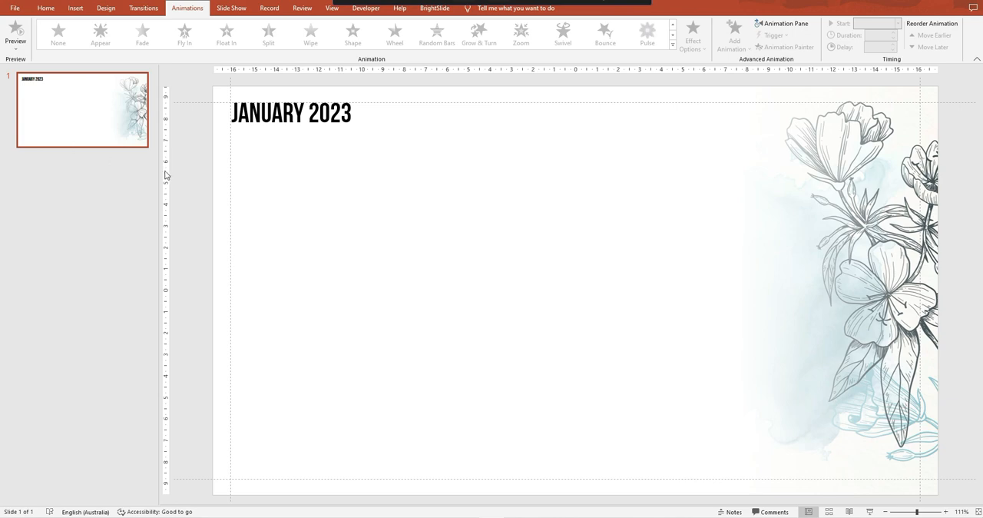
{"action": "mouse_move", "coordinate": [157, 200]}
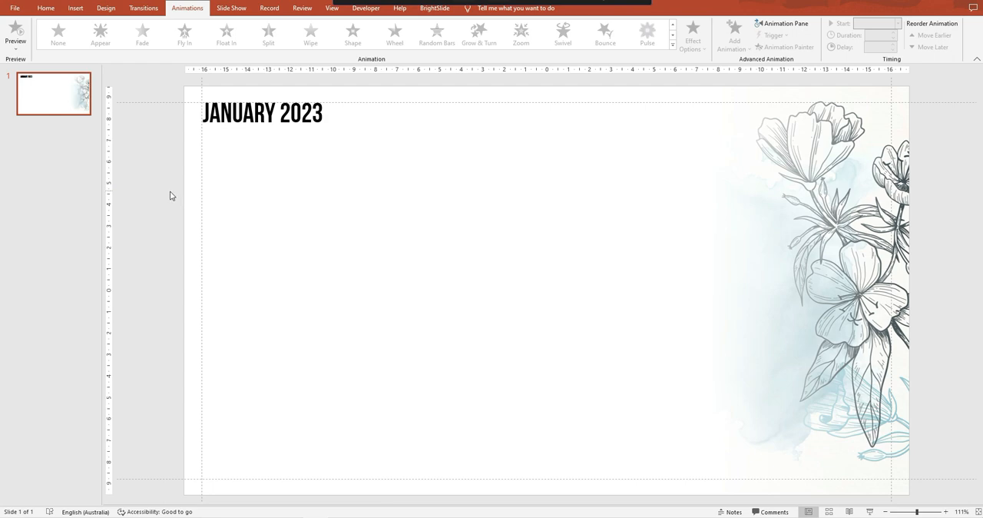
{"action": "mouse_move", "coordinate": [169, 160]}
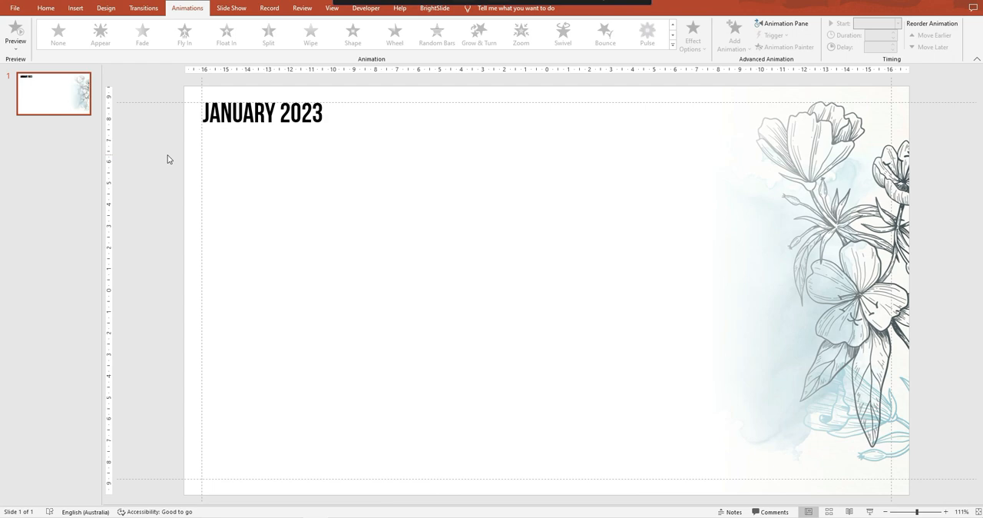
{"action": "mouse_move", "coordinate": [948, 230]}
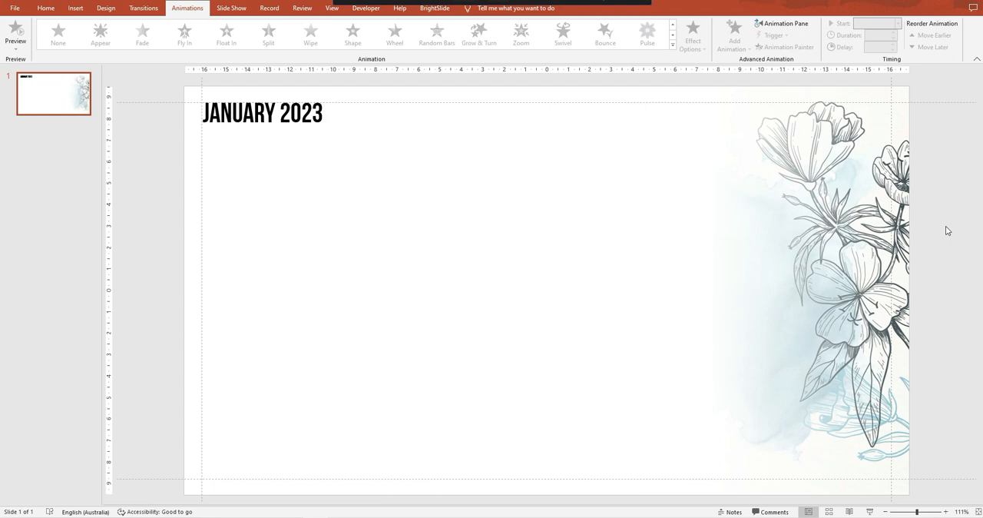
{"action": "mouse_move", "coordinate": [400, 132]}
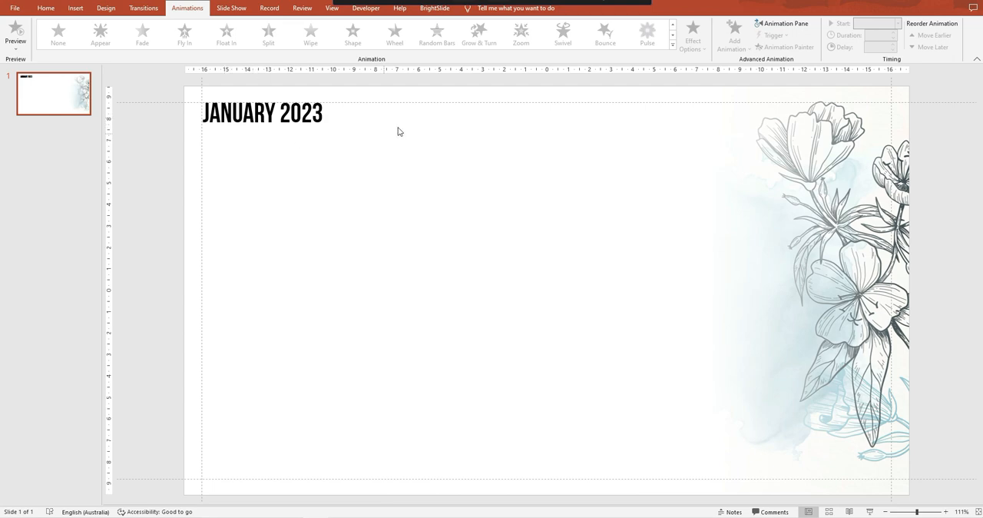
{"action": "mouse_move", "coordinate": [854, 195]}
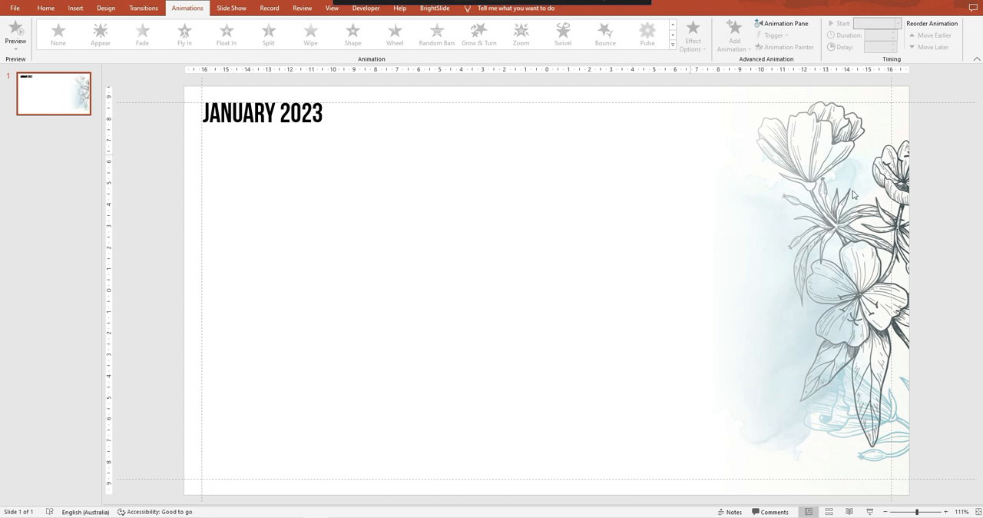
{"action": "mouse_move", "coordinate": [685, 412]}
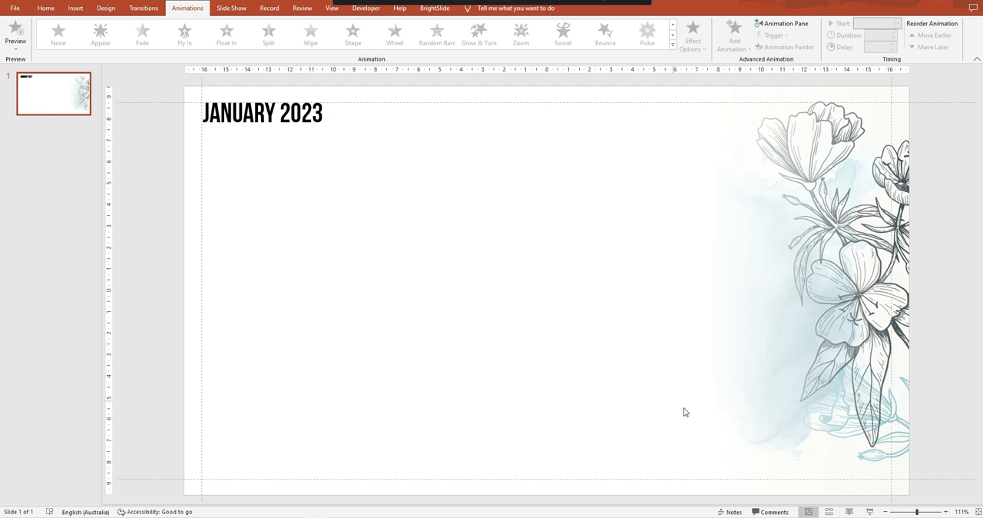
{"action": "mouse_move", "coordinate": [175, 240]}
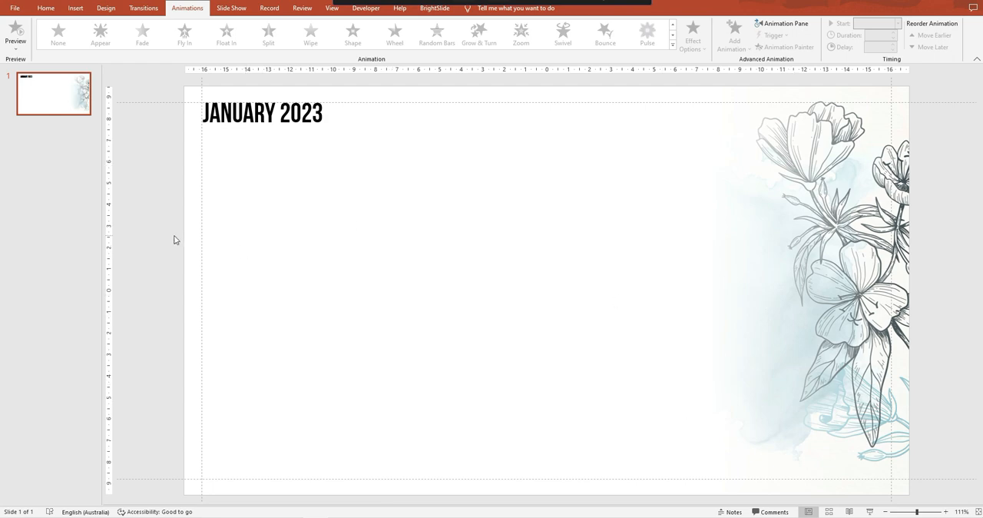
{"action": "mouse_move", "coordinate": [777, 430]}
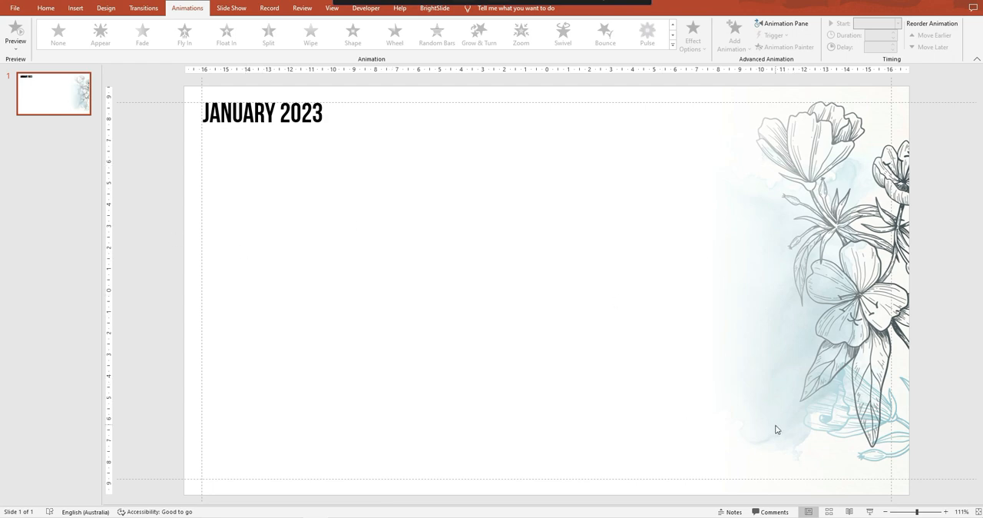
{"action": "mouse_move", "coordinate": [795, 170]}
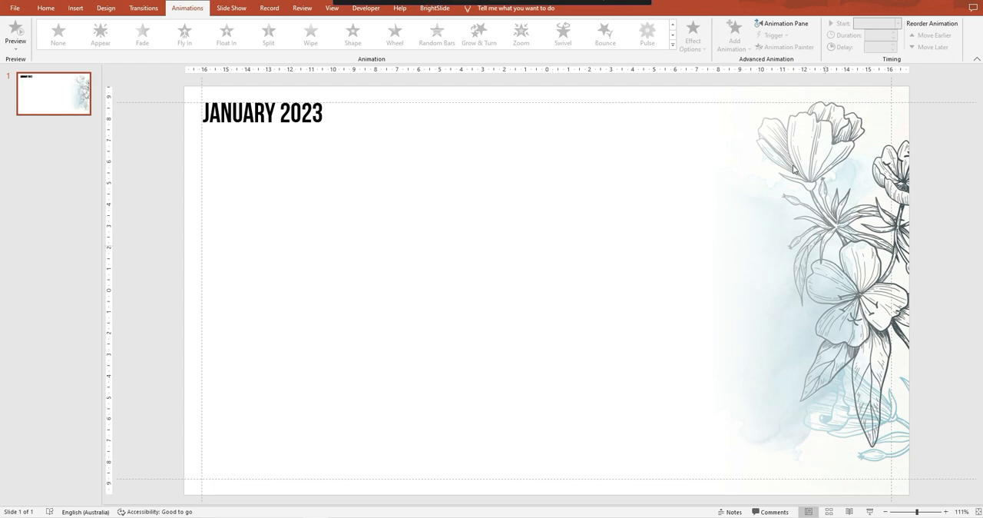
{"action": "mouse_move", "coordinate": [152, 156]}
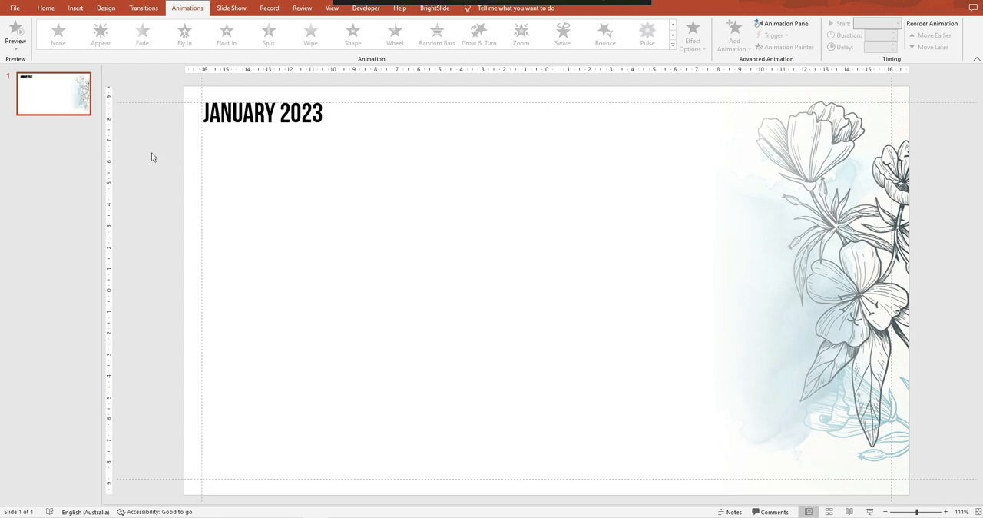
- Insert a seven-column, one-row table beneath the JANUARY 2023 title
{"action": "left_click", "coordinate": [75, 7]}
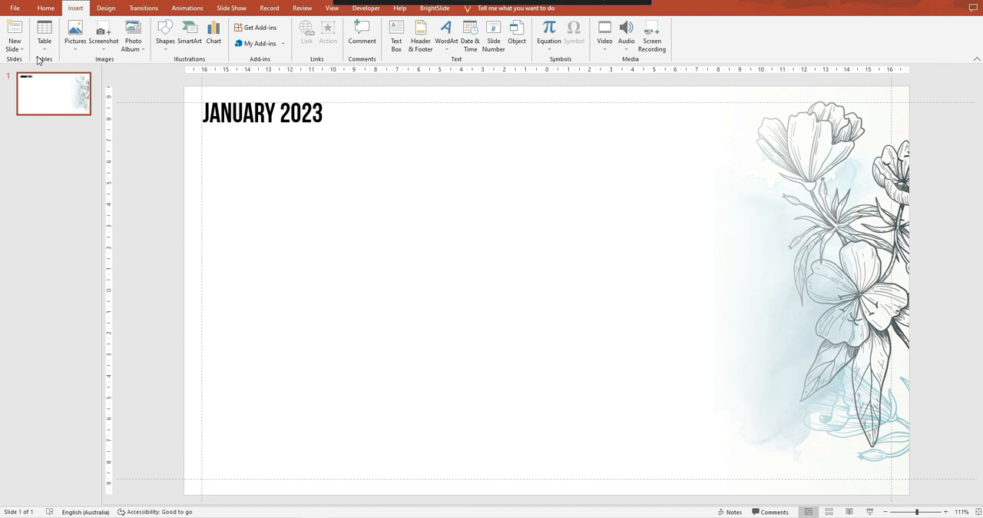
{"action": "left_click", "coordinate": [43, 34]}
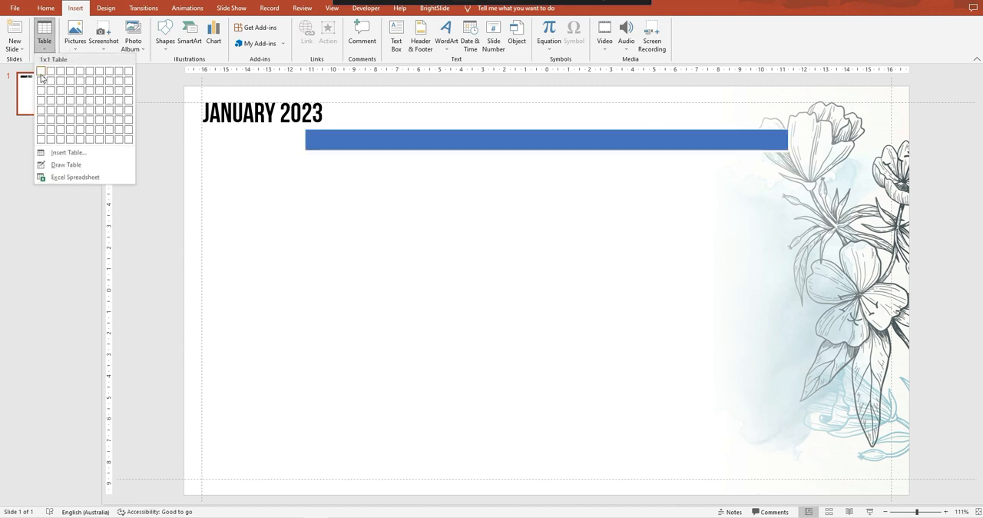
{"action": "mouse_move", "coordinate": [89, 71]}
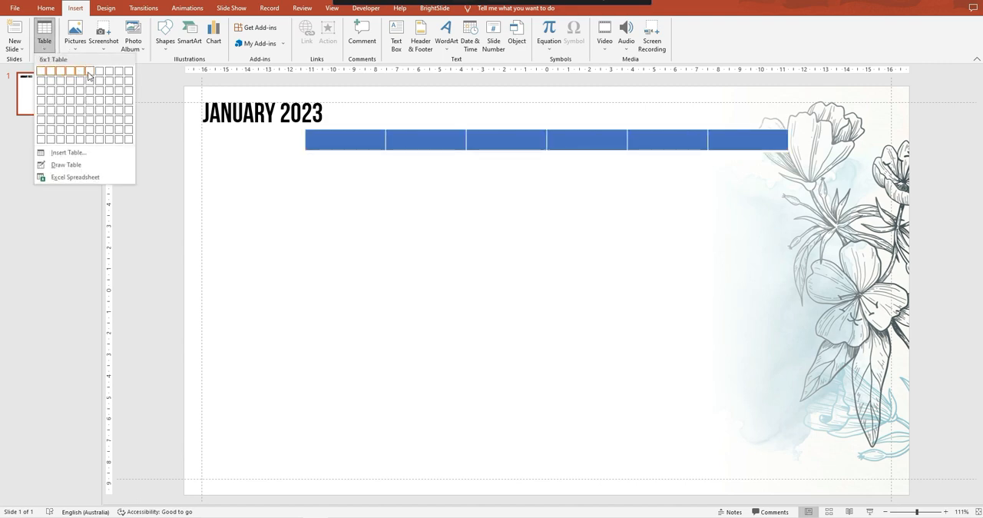
{"action": "mouse_move", "coordinate": [98, 71]}
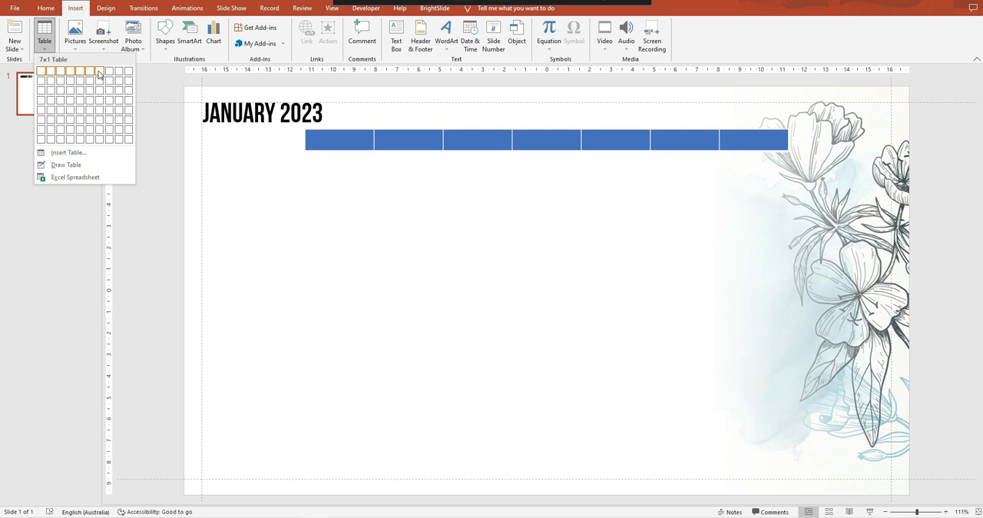
{"action": "left_click", "coordinate": [99, 71]}
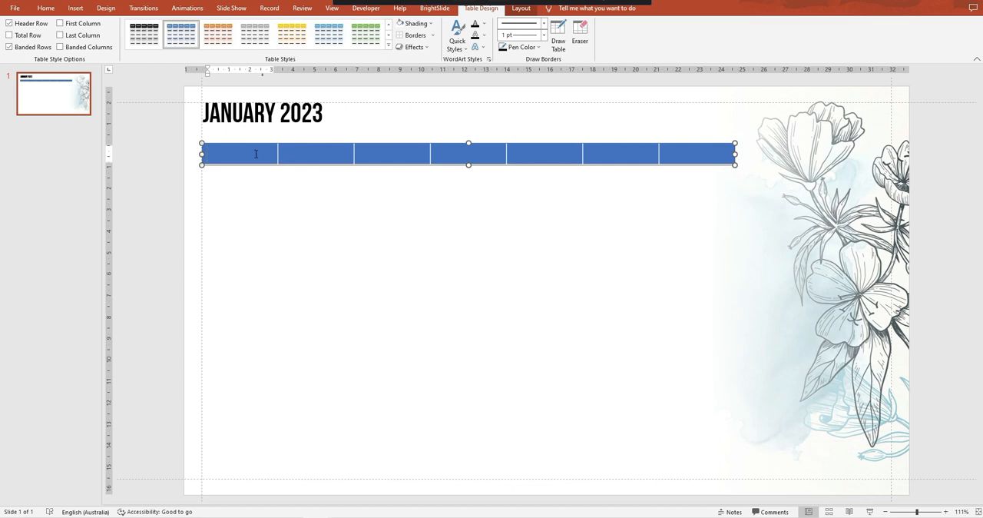
- Enter the weekday names MONDAY through SUNDAY across the table's seven cells
{"action": "type", "text": "m"}
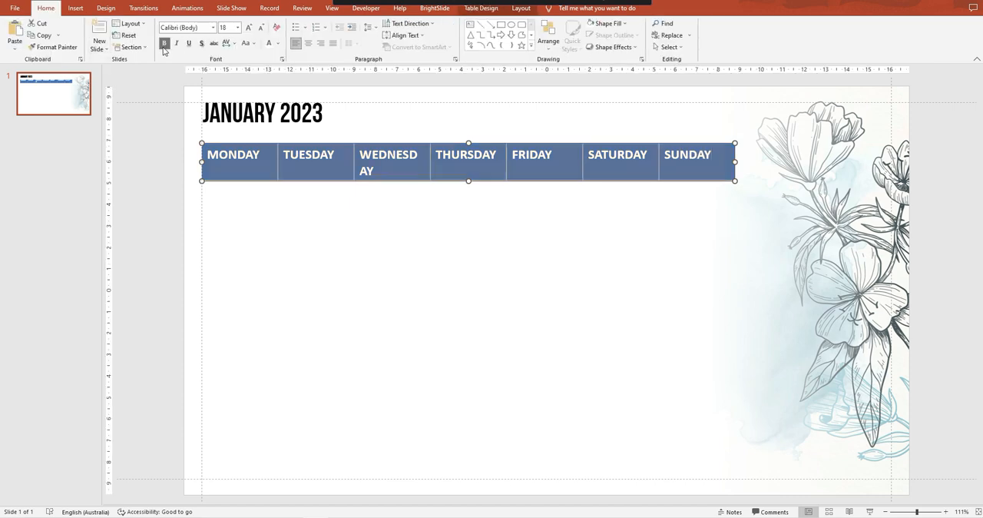
{"action": "left_click", "coordinate": [208, 28]}
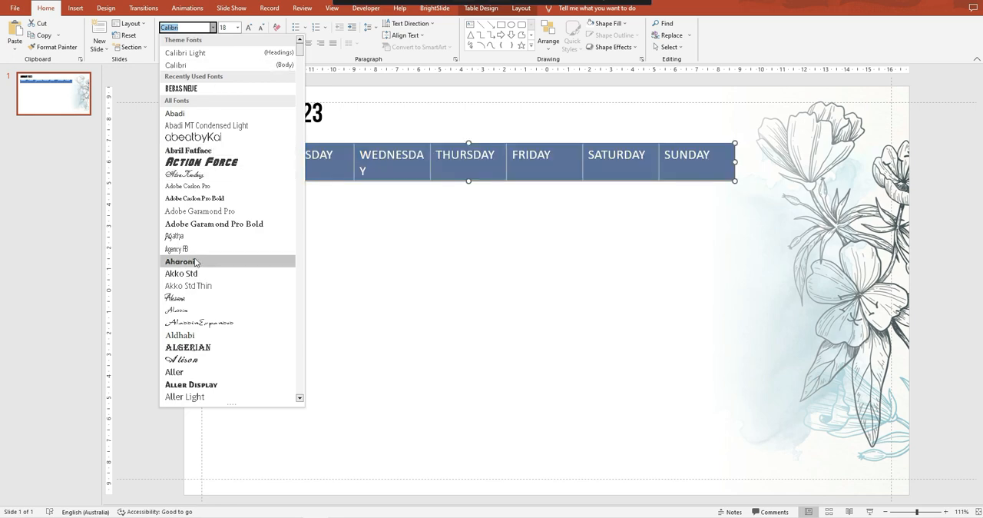
- Give the weekday headings a smaller Aharoni font, centred vertically in their cells
{"action": "left_click", "coordinate": [180, 261]}
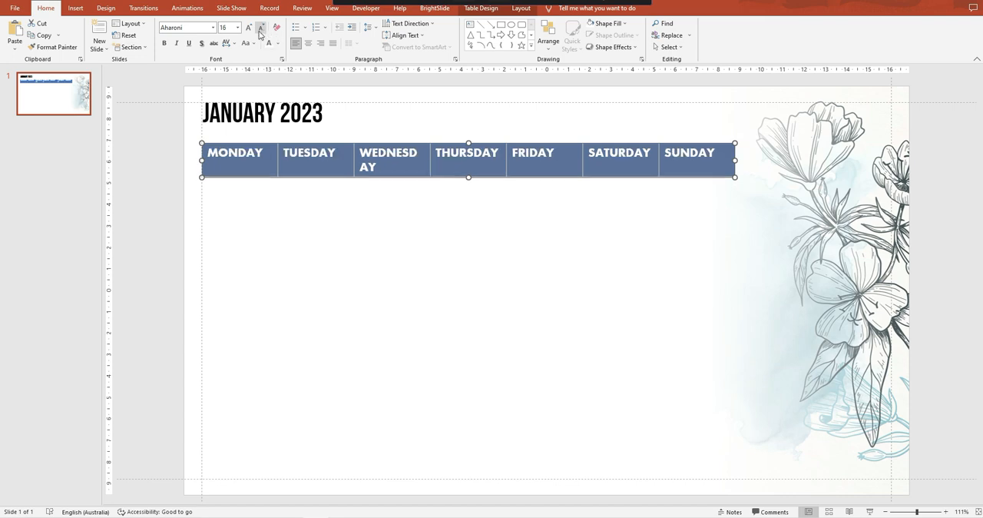
{"action": "left_click", "coordinate": [259, 28]}
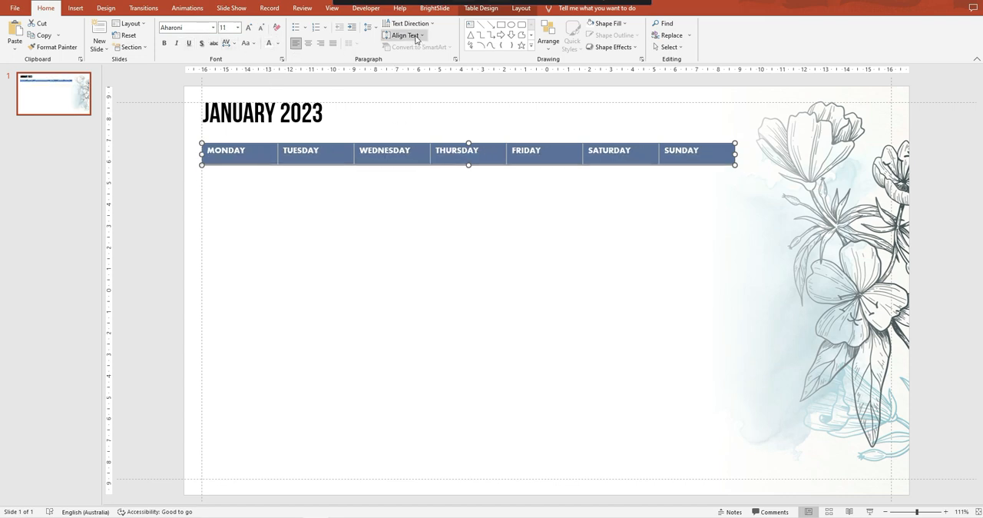
{"action": "left_click", "coordinate": [405, 35]}
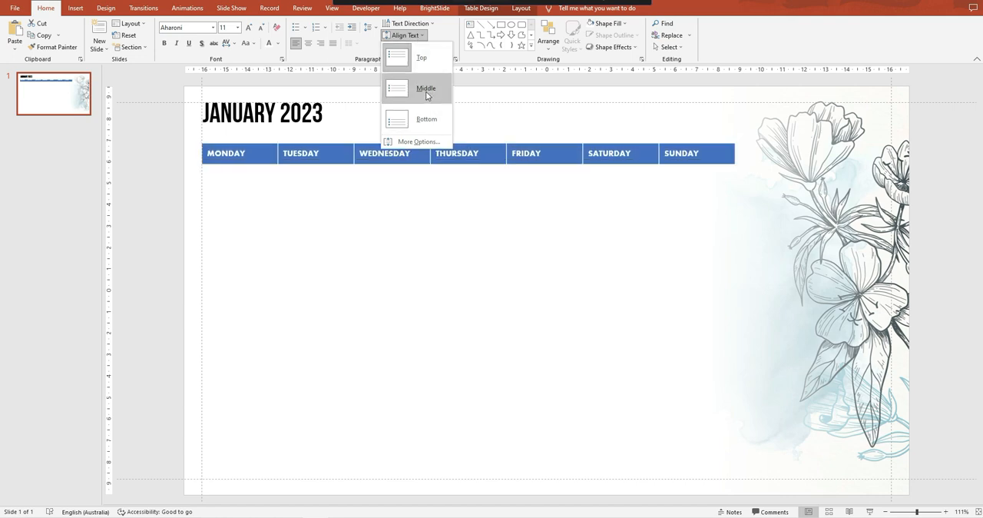
{"action": "left_click", "coordinate": [605, 23]}
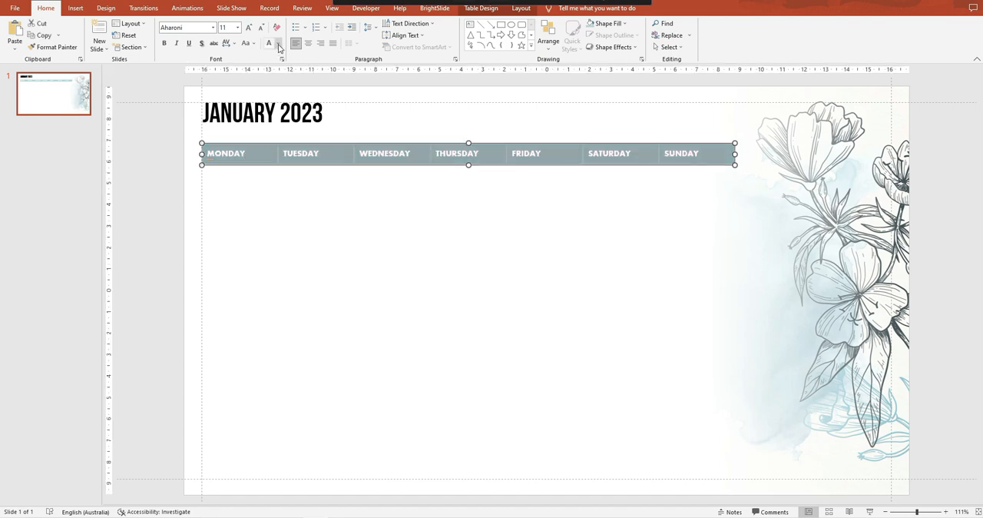
- Colour the weekday headings Black, Text 1, Lighter 25% dark grey
{"action": "left_click", "coordinate": [279, 43]}
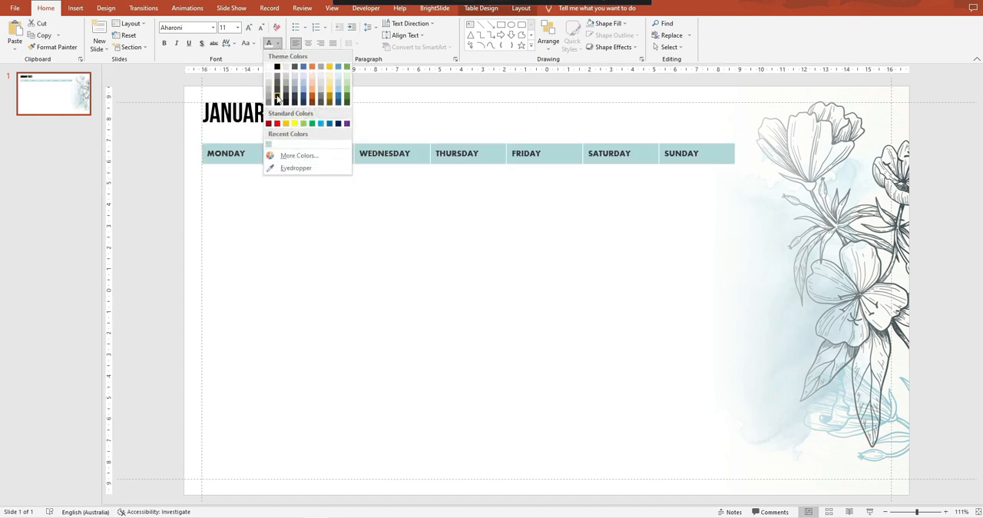
{"action": "mouse_move", "coordinate": [277, 95]}
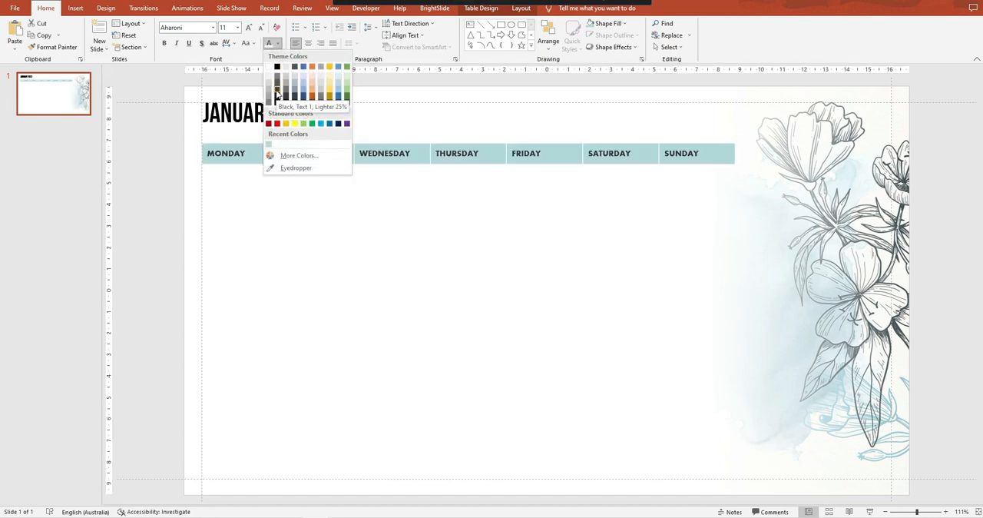
{"action": "left_click", "coordinate": [276, 95]}
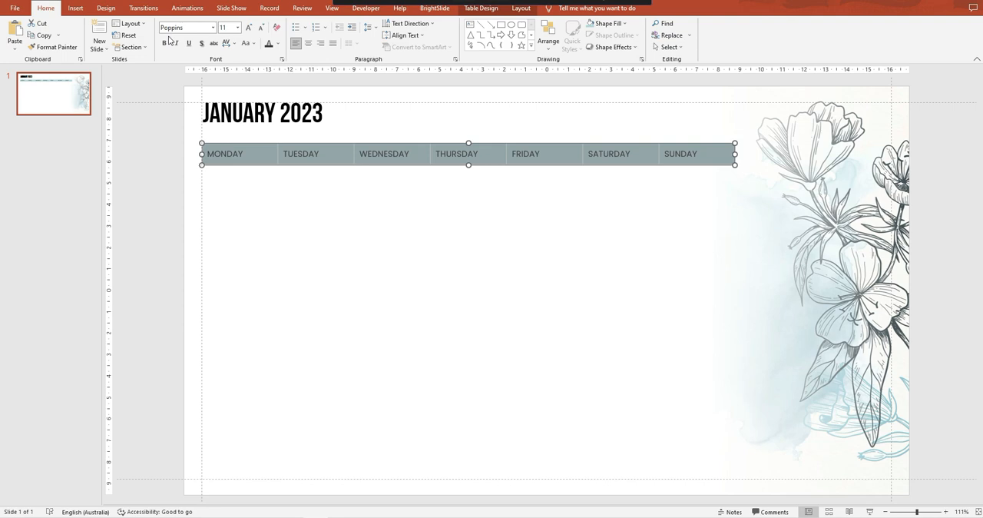
- Add a second row under the weekday headings, shaded like the header
{"action": "left_click", "coordinate": [699, 154]}
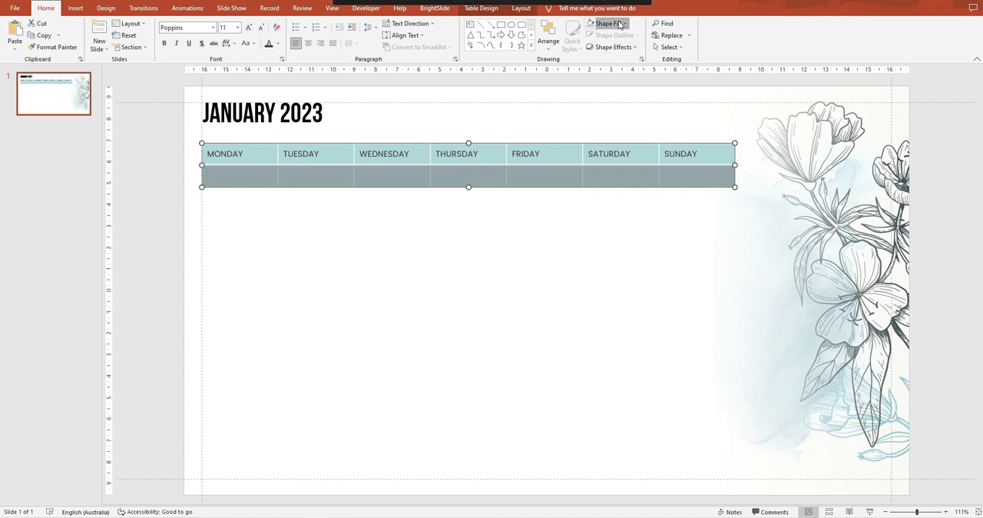
{"action": "left_click", "coordinate": [605, 23]}
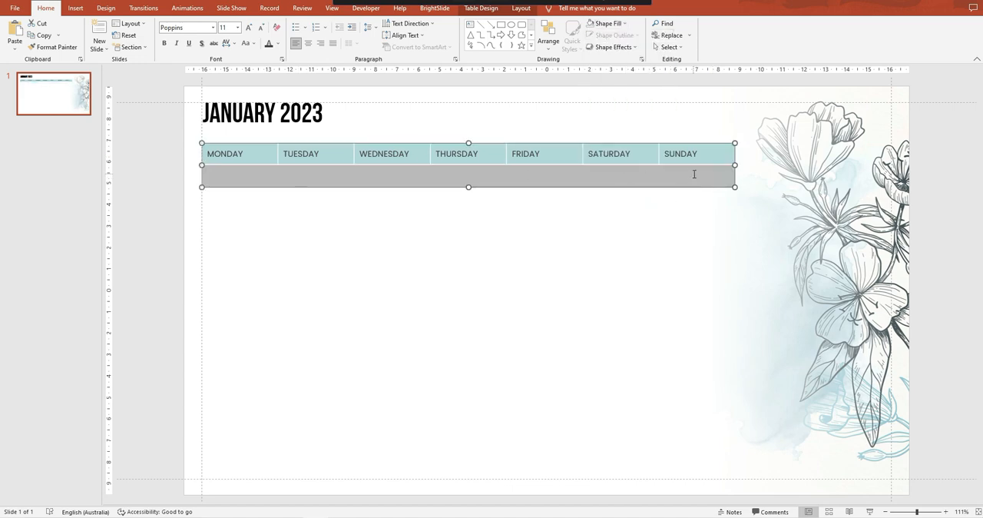
{"action": "left_click", "coordinate": [695, 175]}
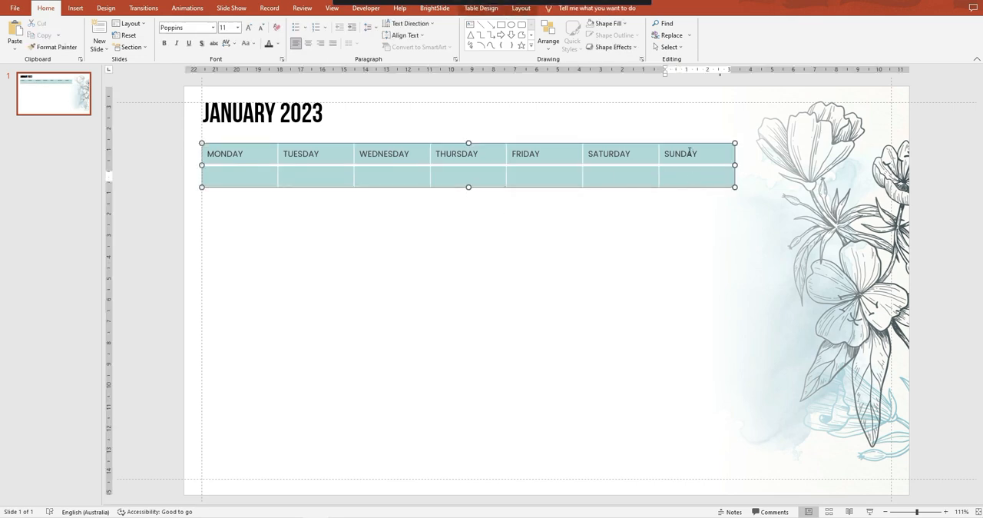
{"action": "mouse_move", "coordinate": [755, 166]}
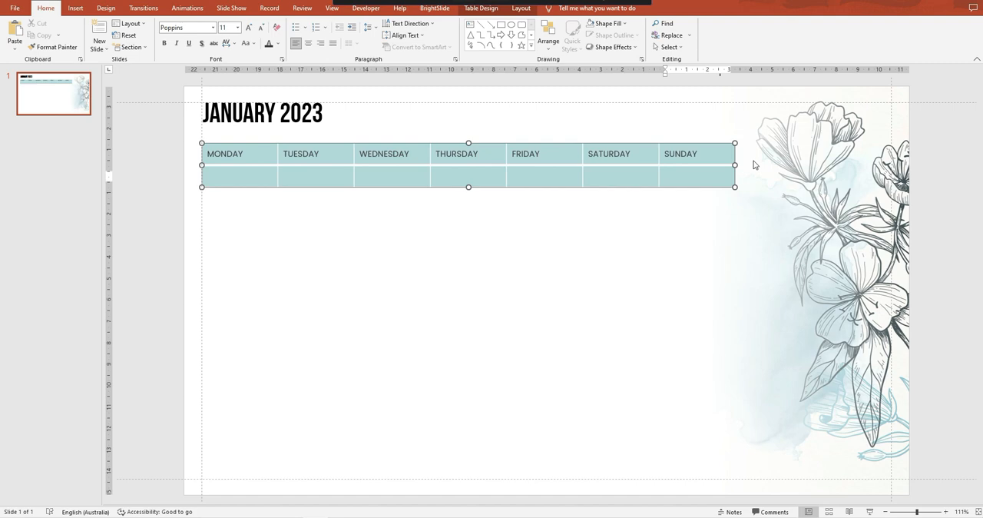
- Enter January's dates 1 through 31 across six week rows, starting on Sunday
{"action": "type", "text": "1"}
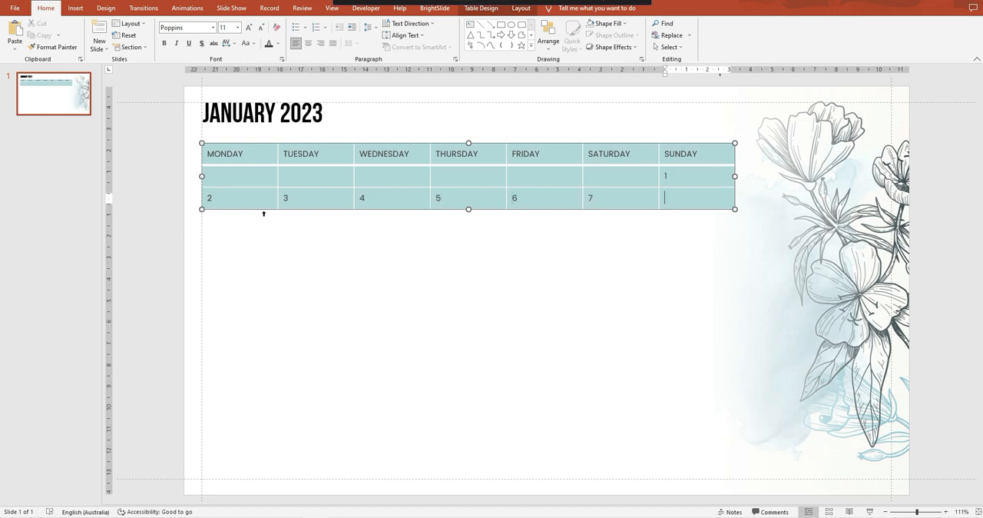
{"action": "key", "text": "Tab"}
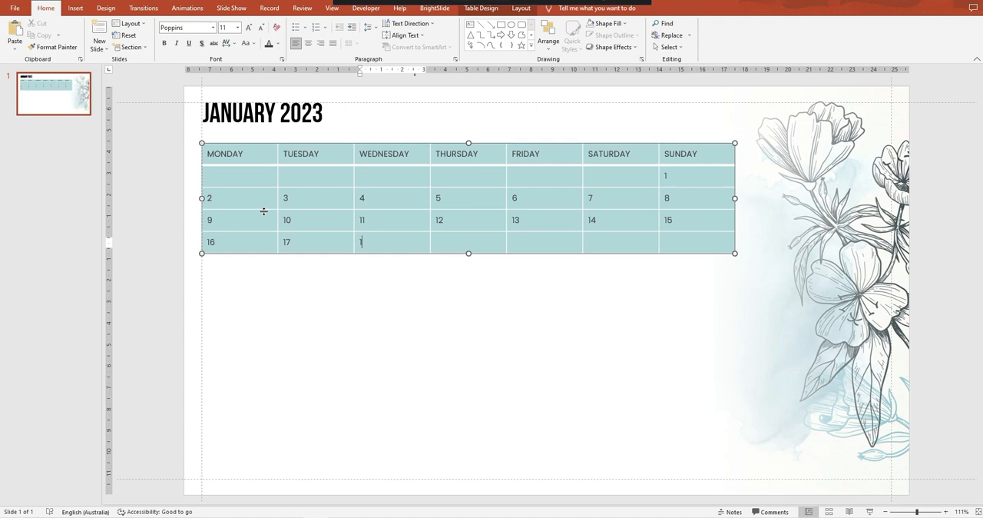
{"action": "type", "text": "18\t19\t20"}
{"action": "left_click", "coordinate": [620, 241]}
{"action": "type", "text": "21"}
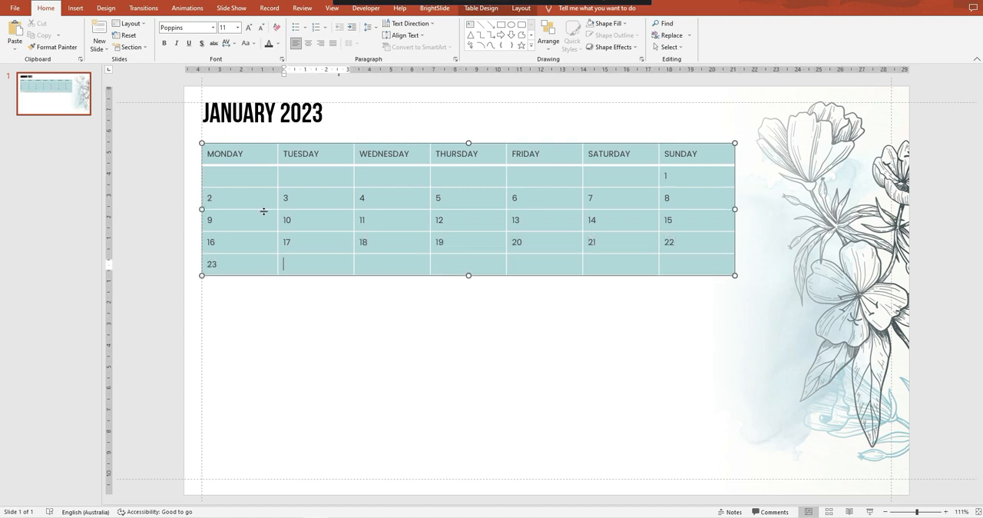
{"action": "type", "text": "24\t25\t26\t27"}
{"action": "left_click", "coordinate": [621, 264]}
{"action": "type", "text": "28"}
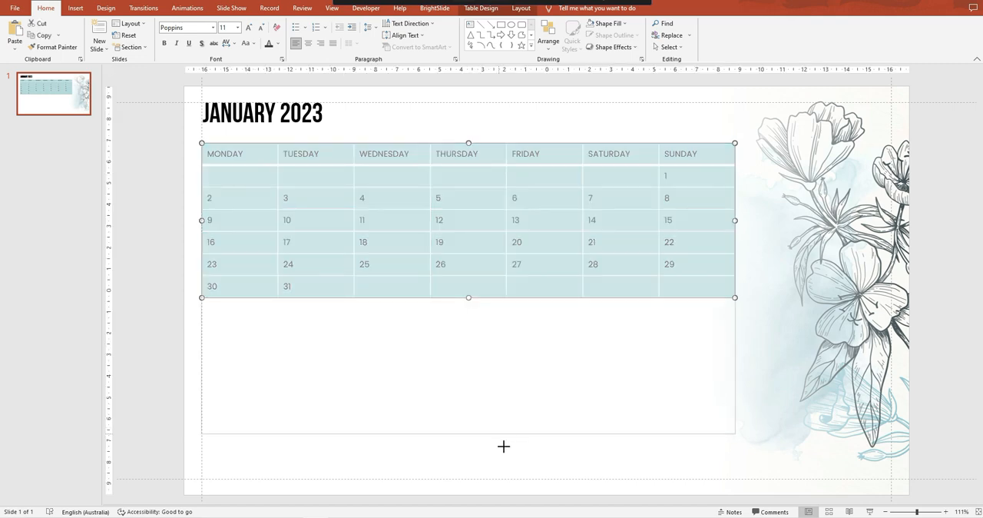
- Stretch the table to the slide bottom and shorten the weekday header row
{"action": "left_click_drag", "start_coordinate": [469, 298], "coordinate": [469, 479]}
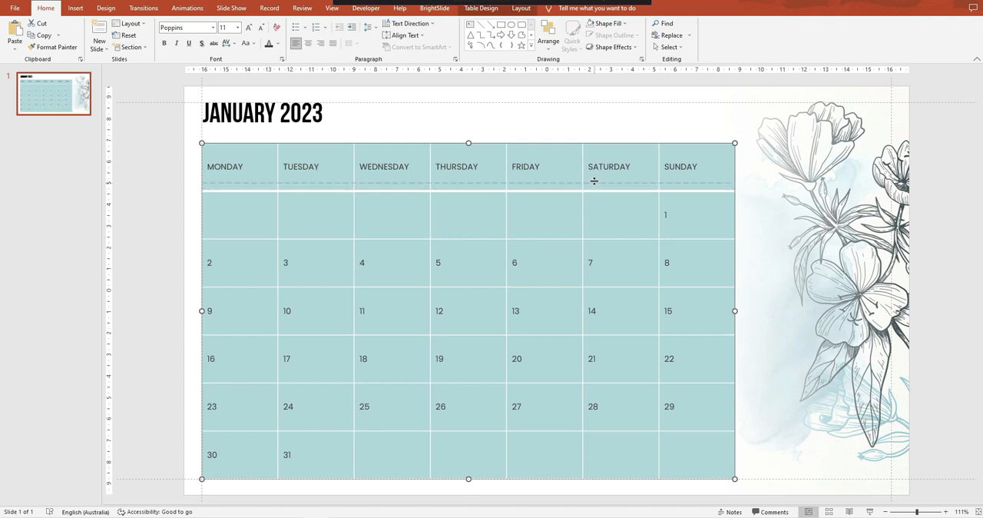
{"action": "left_click_drag", "start_coordinate": [467, 479], "coordinate": [467, 451]}
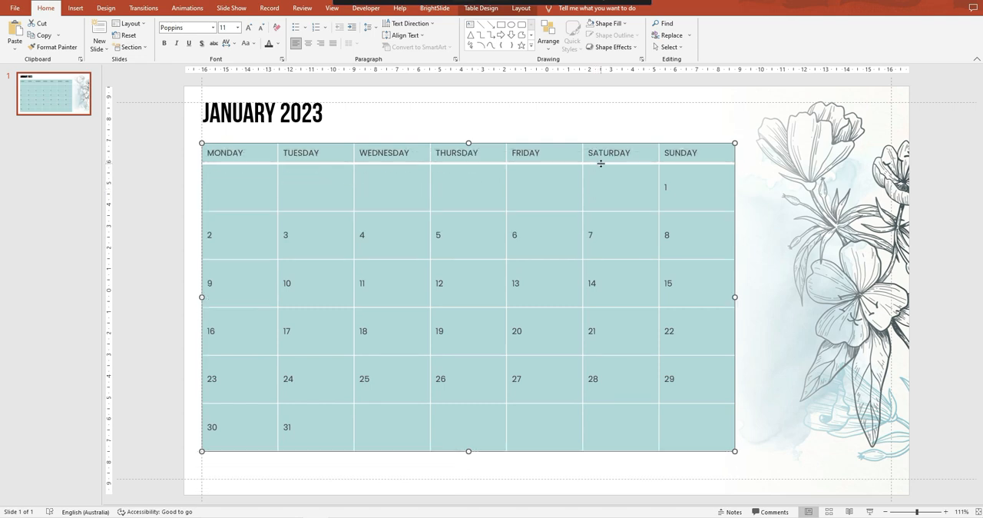
{"action": "mouse_move", "coordinate": [492, 448]}
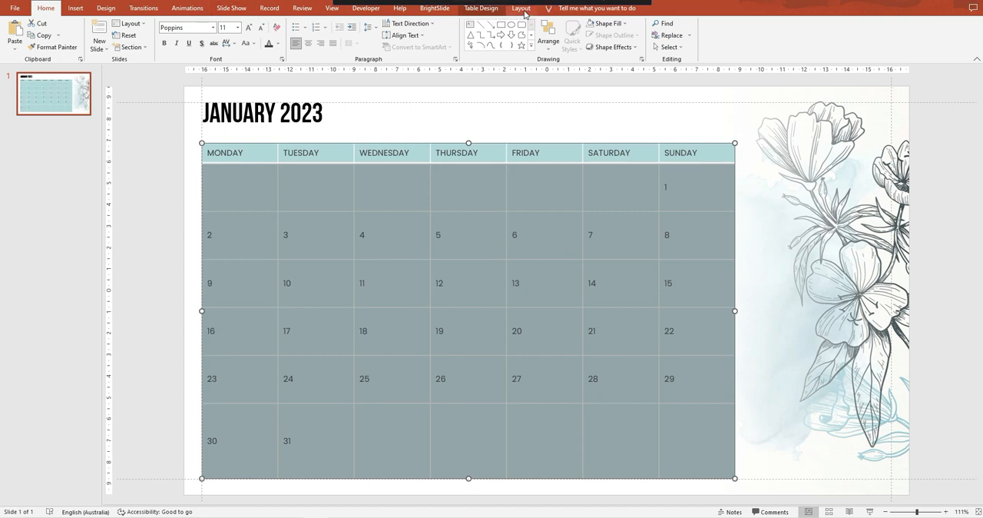
- Distribute the six date rows to equal height via the Table Layout options
{"action": "left_click", "coordinate": [480, 9]}
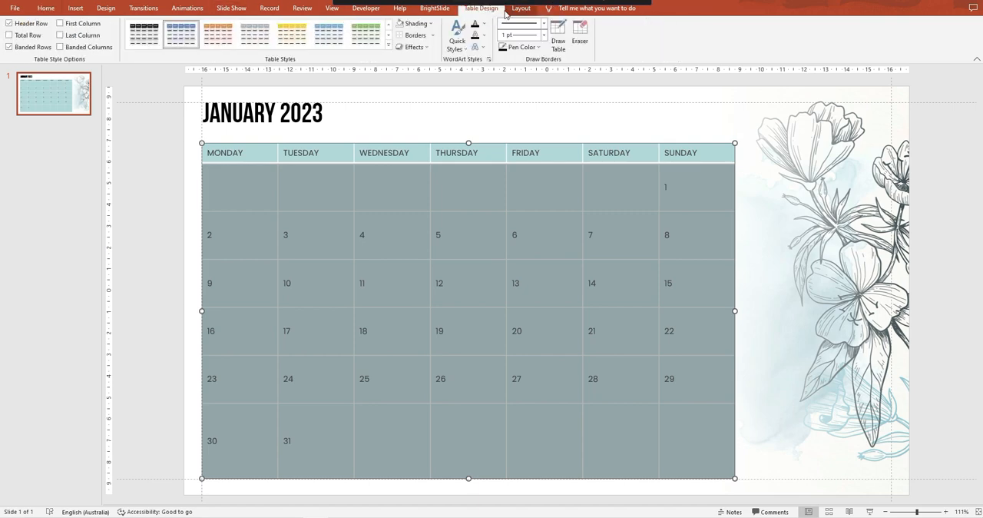
{"action": "left_click", "coordinate": [521, 9]}
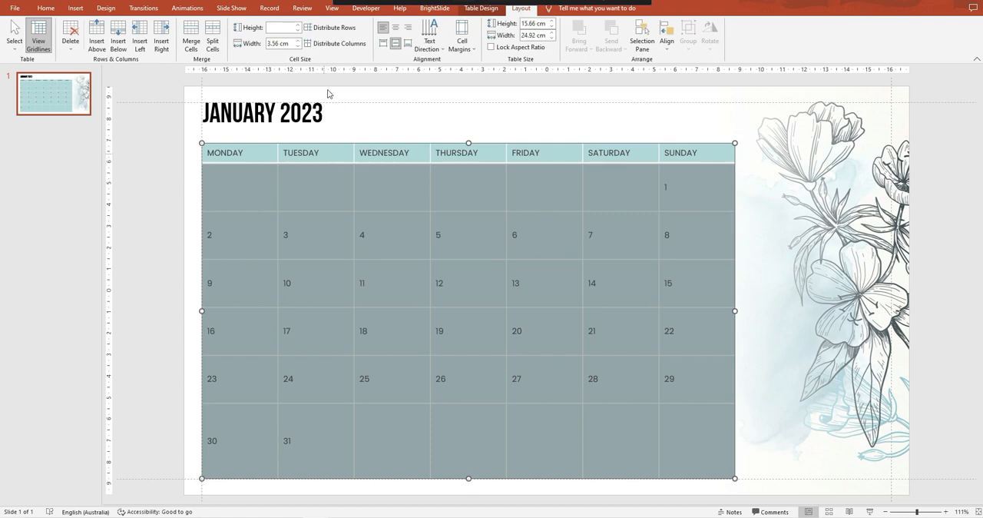
{"action": "mouse_move", "coordinate": [331, 28]}
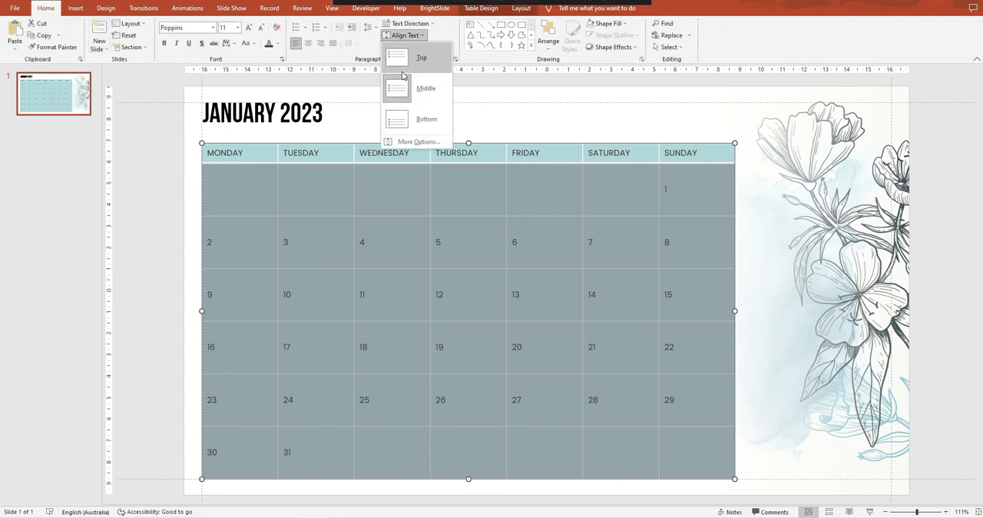
- Align the dates to the top of their cells and shrink them two sizes
{"action": "left_click", "coordinate": [421, 57]}
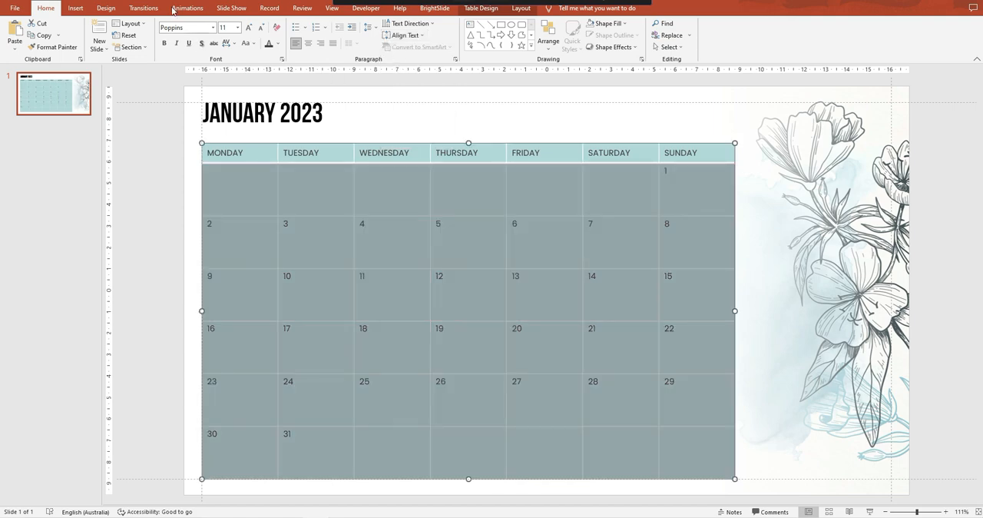
{"action": "left_click", "coordinate": [262, 28]}
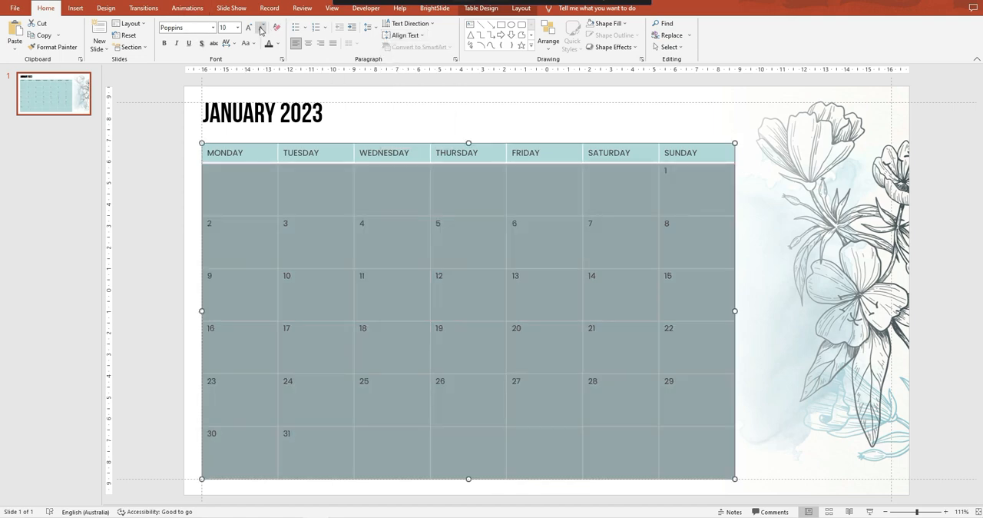
{"action": "left_click", "coordinate": [261, 28]}
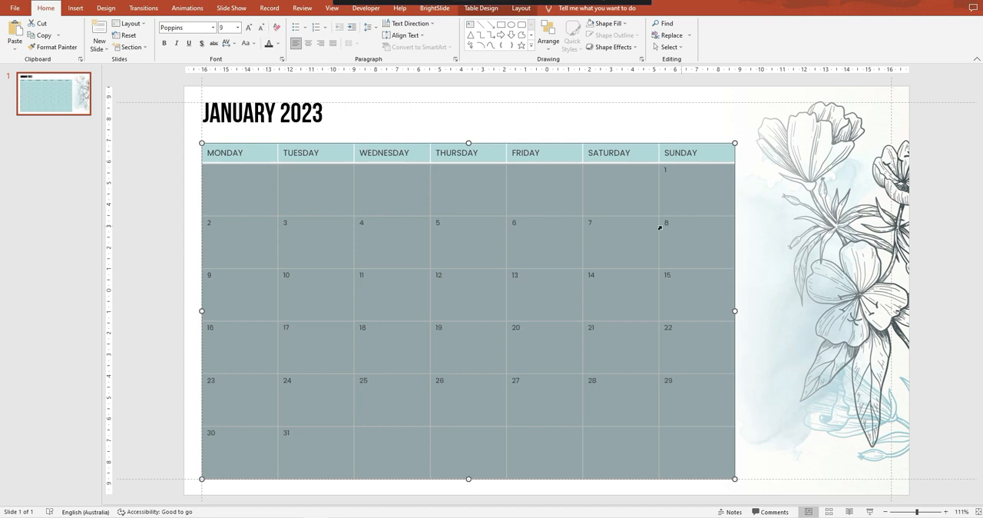
{"action": "mouse_move", "coordinate": [272, 258]}
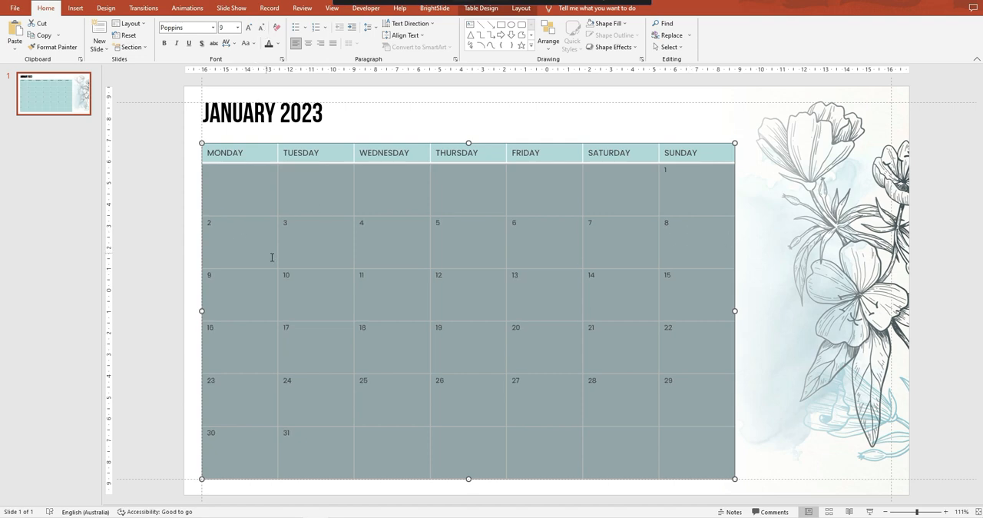
{"action": "mouse_move", "coordinate": [454, 424]}
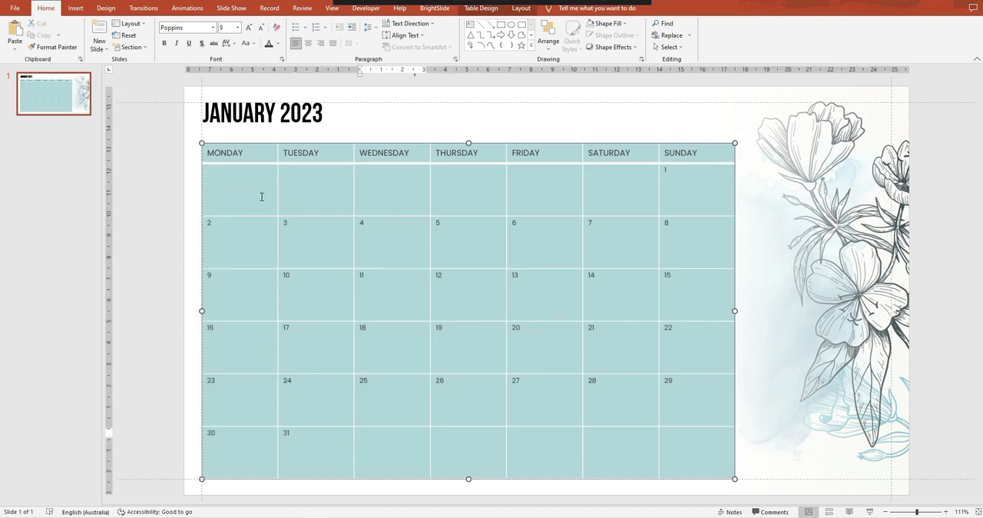
{"action": "mouse_move", "coordinate": [237, 197]}
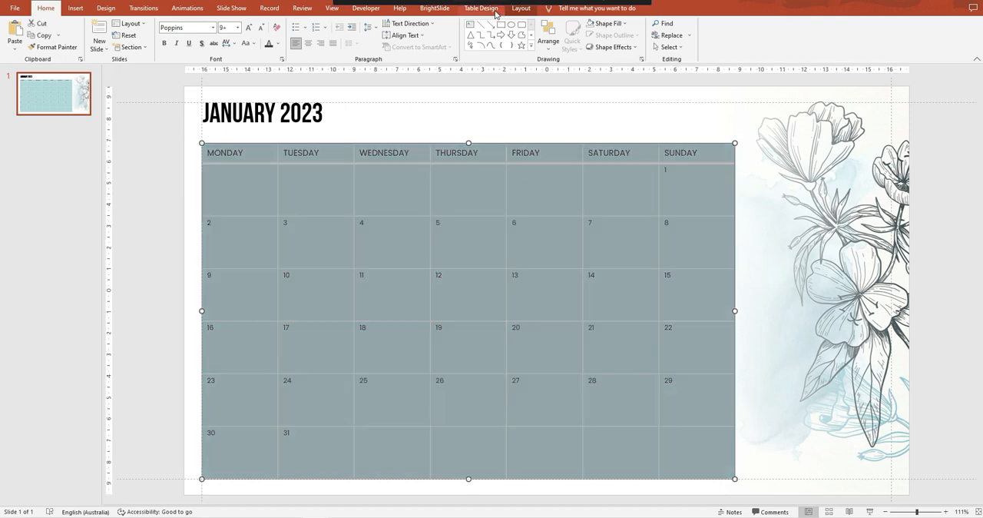
- Apply All Borders to every cell of the calendar table
{"action": "left_click", "coordinate": [525, 46]}
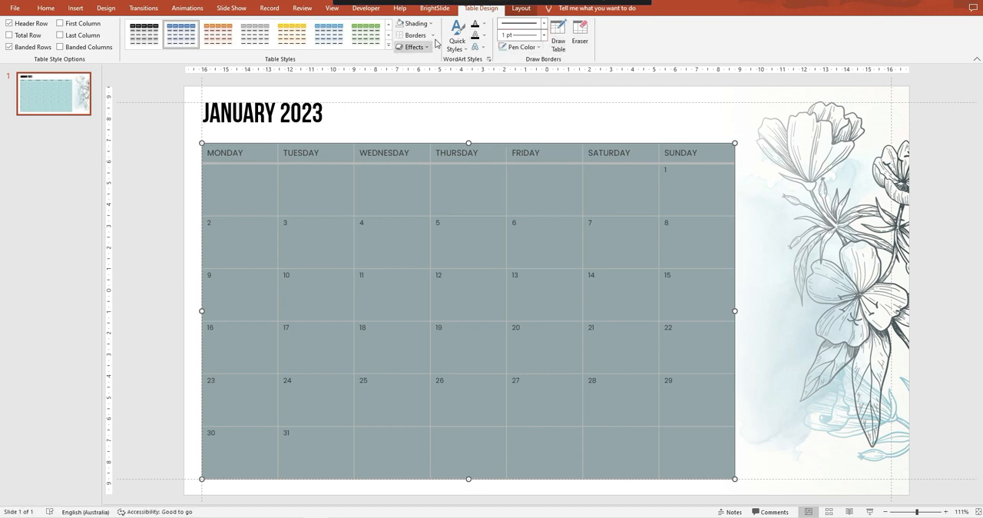
{"action": "left_click", "coordinate": [415, 35]}
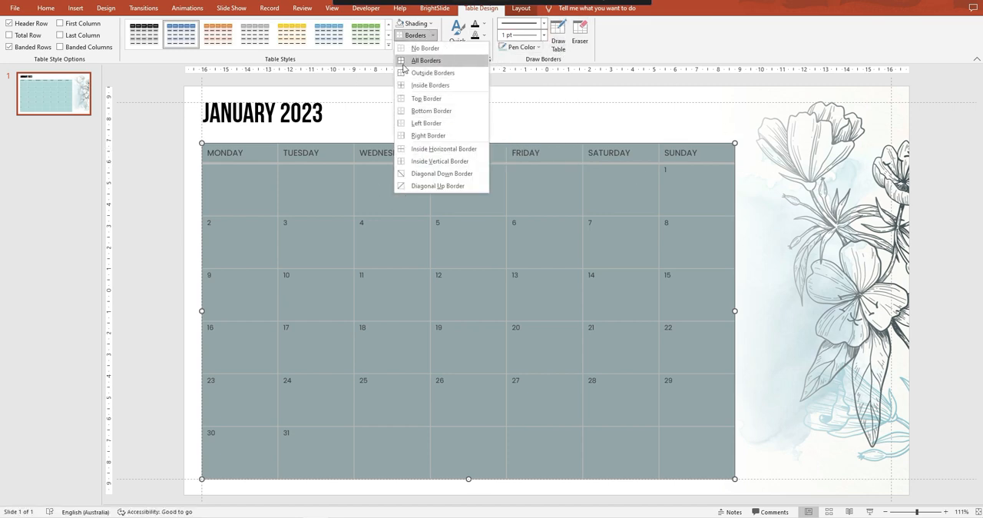
{"action": "left_click", "coordinate": [424, 47]}
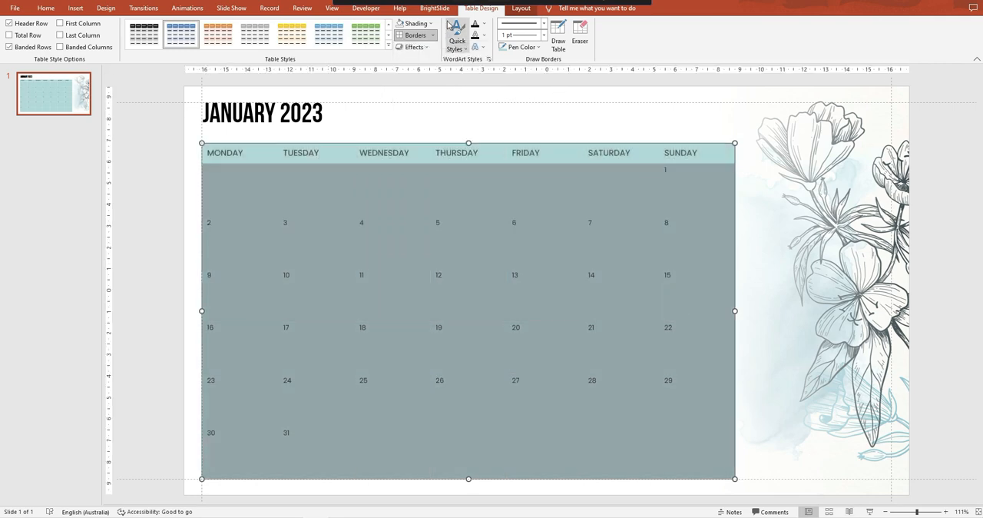
{"action": "mouse_move", "coordinate": [413, 23]}
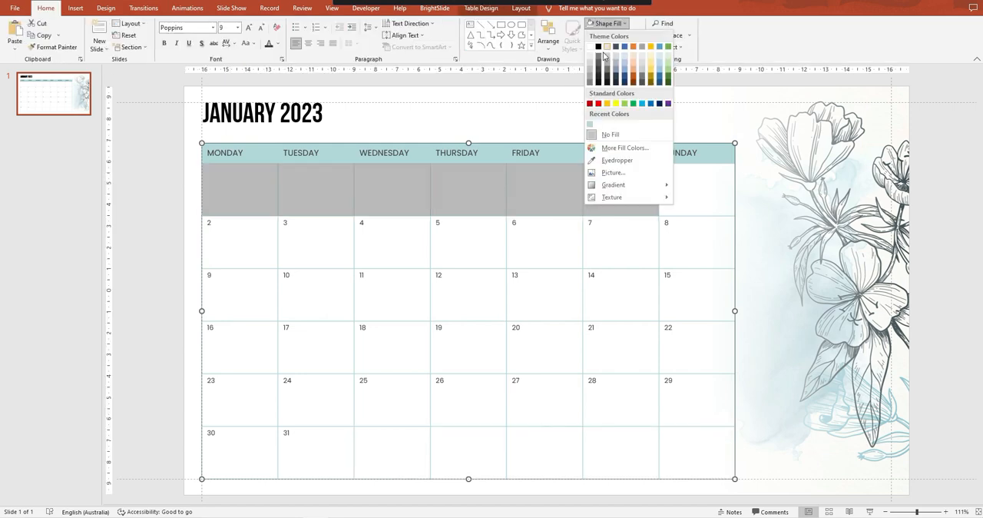
- Fill the empty cells around January's dates with a custom pale blue
{"action": "left_click", "coordinate": [633, 79]}
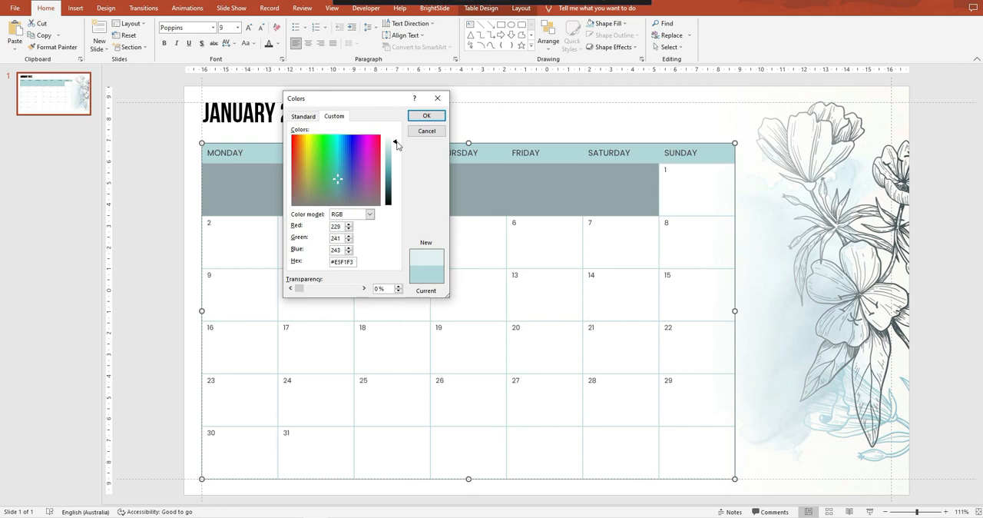
{"action": "left_click", "coordinate": [427, 115]}
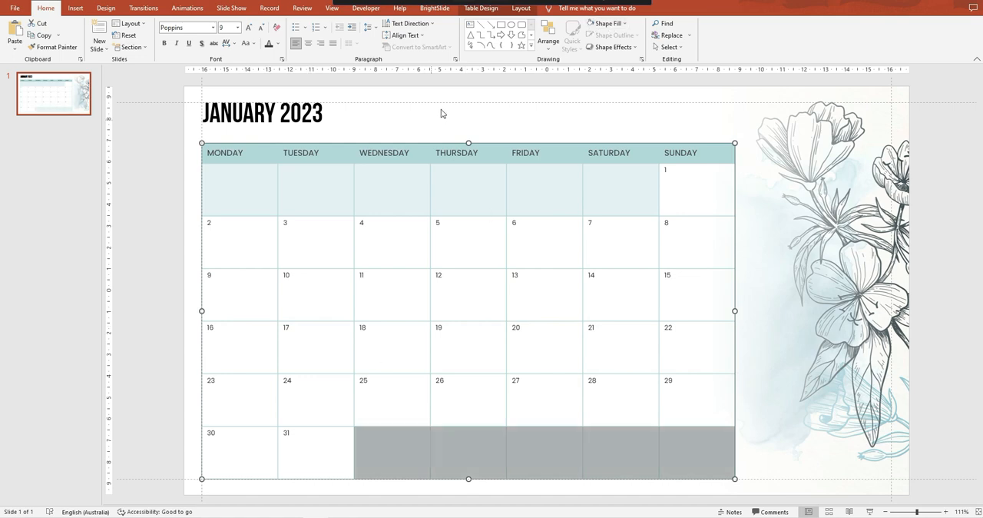
{"action": "left_click", "coordinate": [379, 390]}
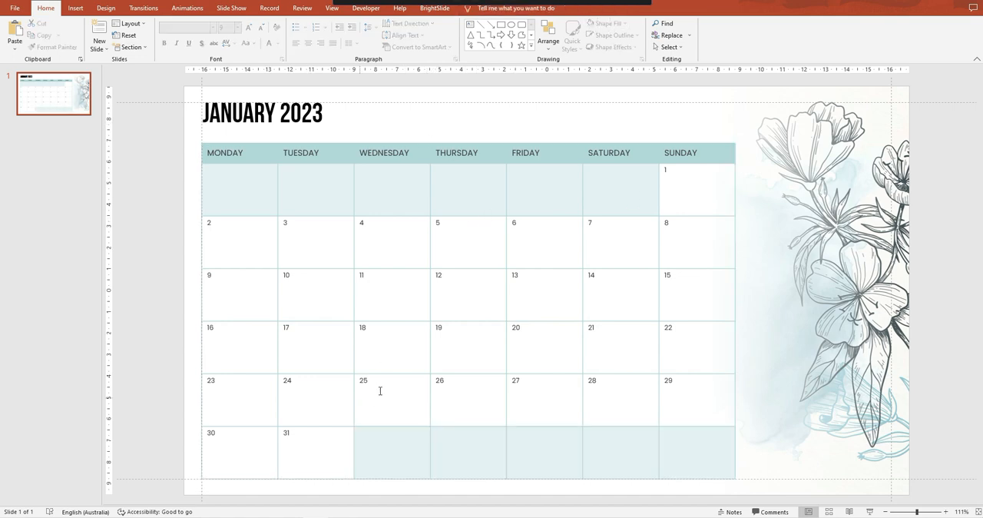
{"action": "left_click", "coordinate": [667, 275]}
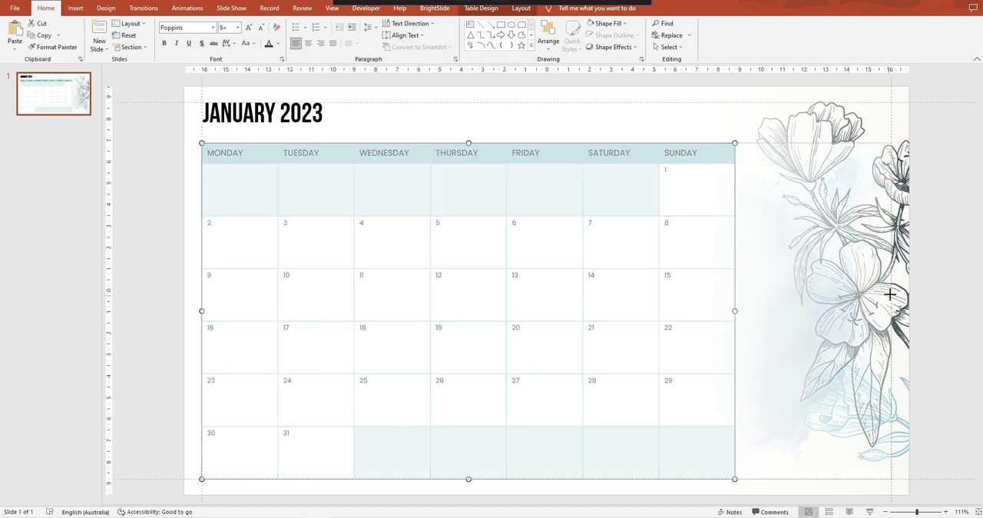
- Widen the calendar table, then pull its right edge back to end just before the floral image
{"action": "left_click_drag", "start_coordinate": [734, 311], "coordinate": [891, 310]}
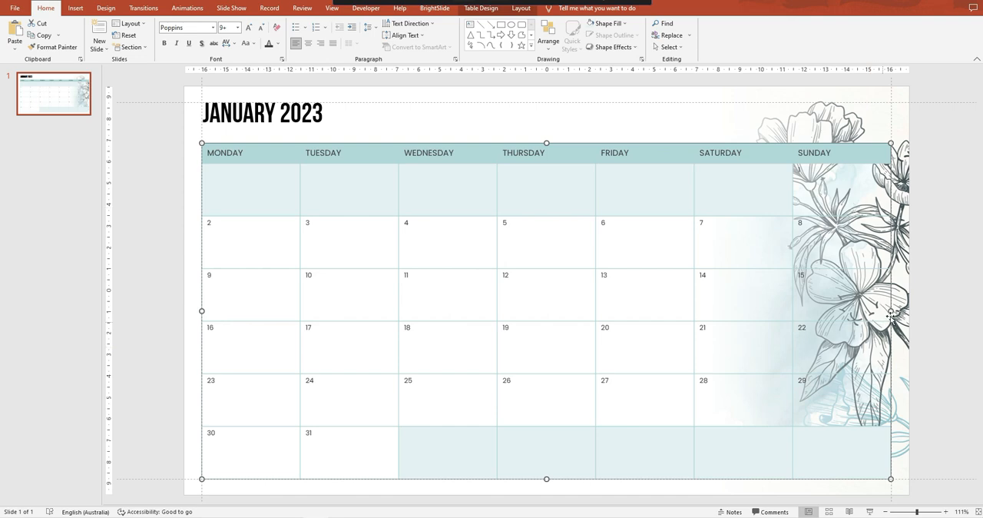
{"action": "mouse_move", "coordinate": [891, 320]}
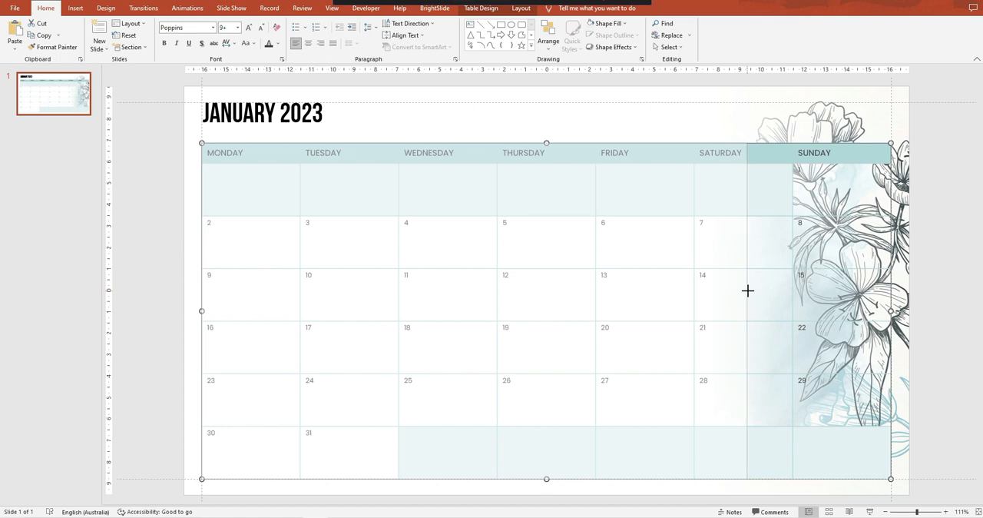
{"action": "left_click_drag", "start_coordinate": [891, 311], "coordinate": [747, 310]}
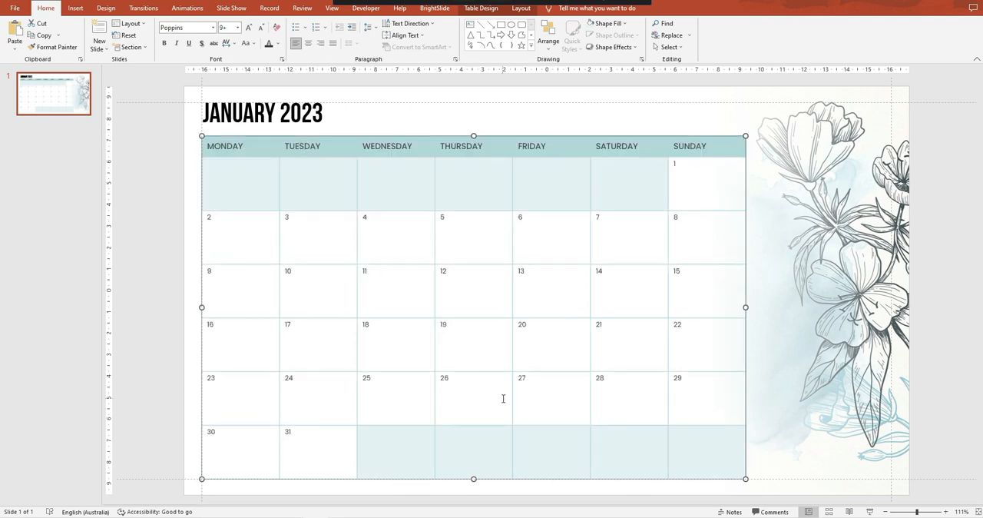
{"action": "mouse_move", "coordinate": [513, 352]}
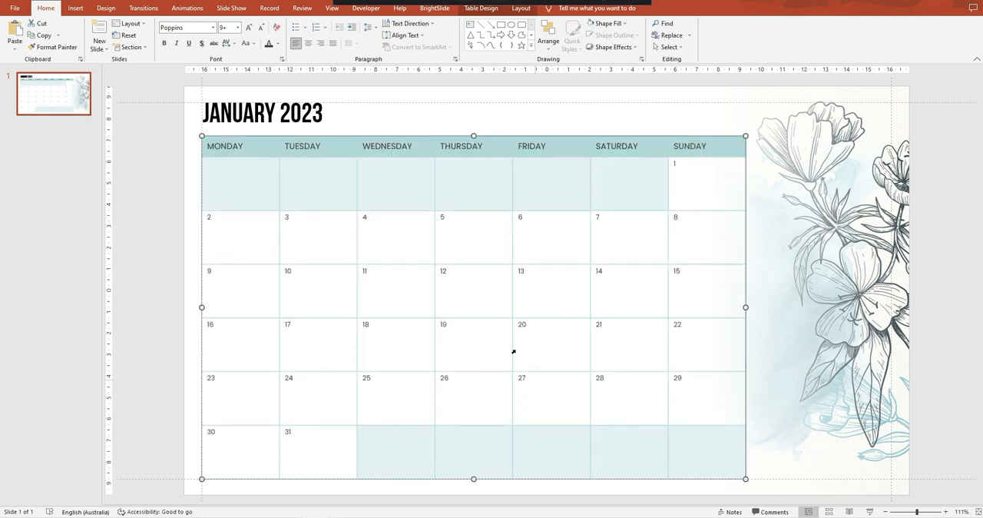